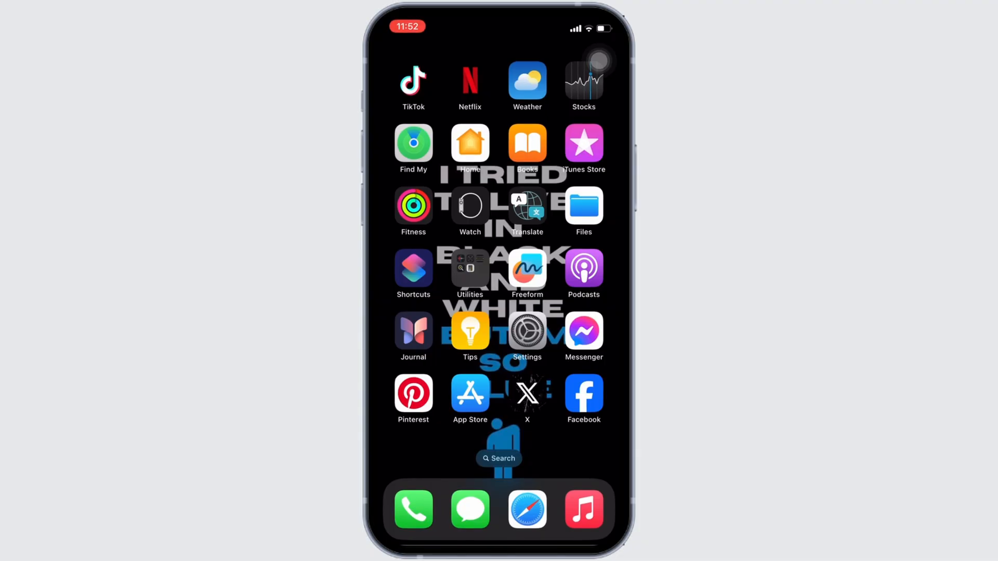
- Launch the App Store from the home screen and land on its Search page
{"action": "left_click", "coordinate": [470, 393]}
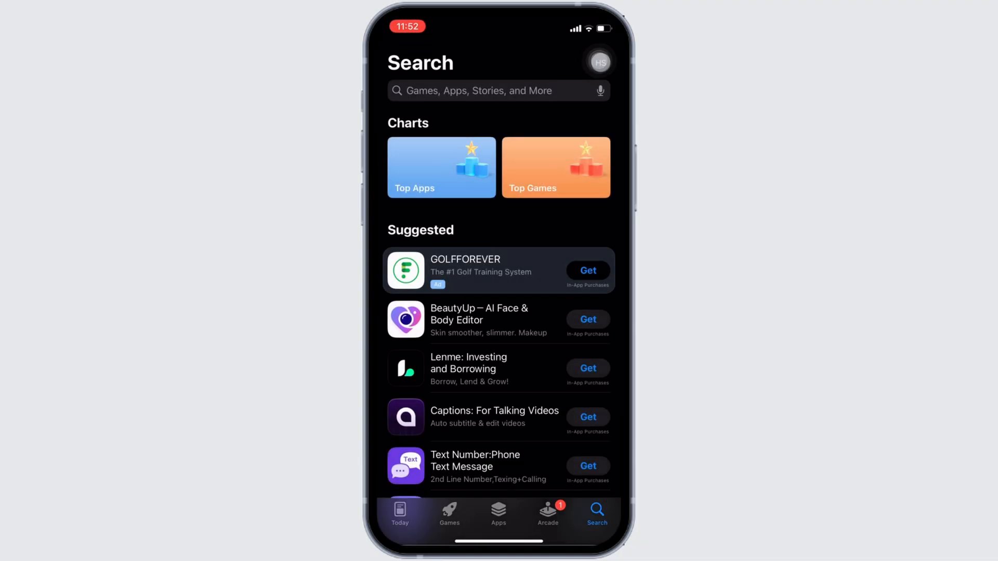
- Search the App Store for 'fox news' and view results showing Fox News already installed
{"action": "type", "text": "fox"}
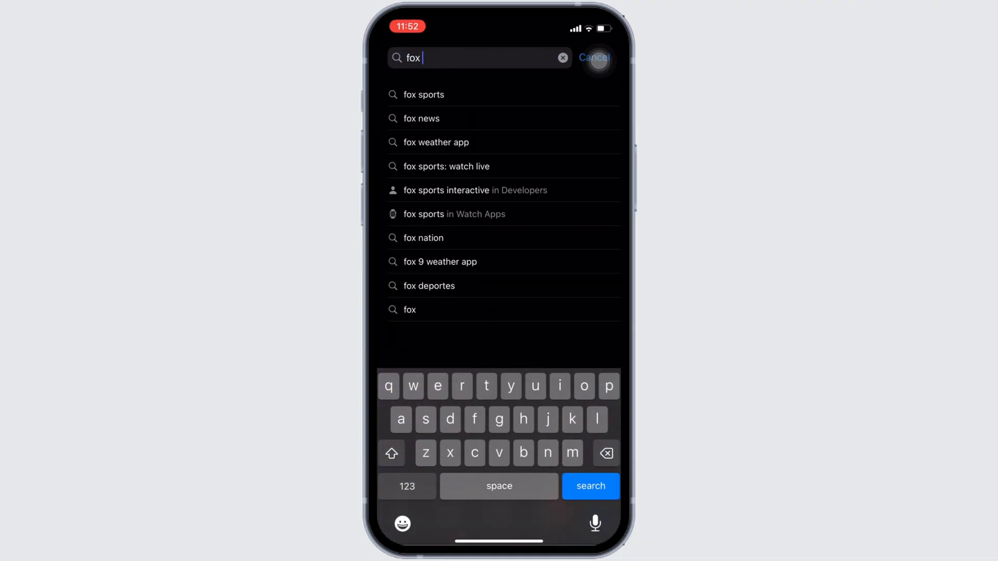
{"action": "left_click", "coordinate": [421, 119]}
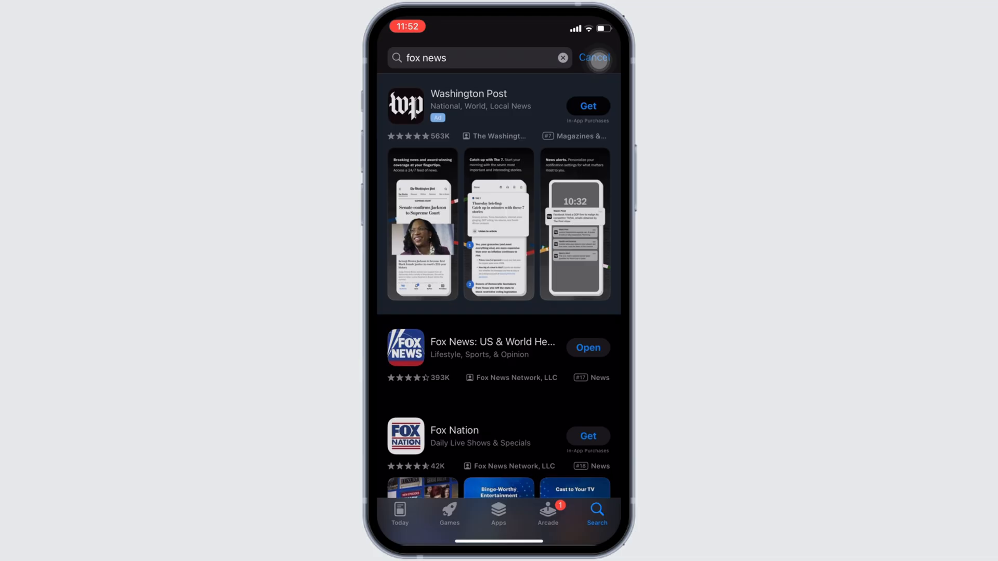
{"action": "left_click", "coordinate": [491, 347]}
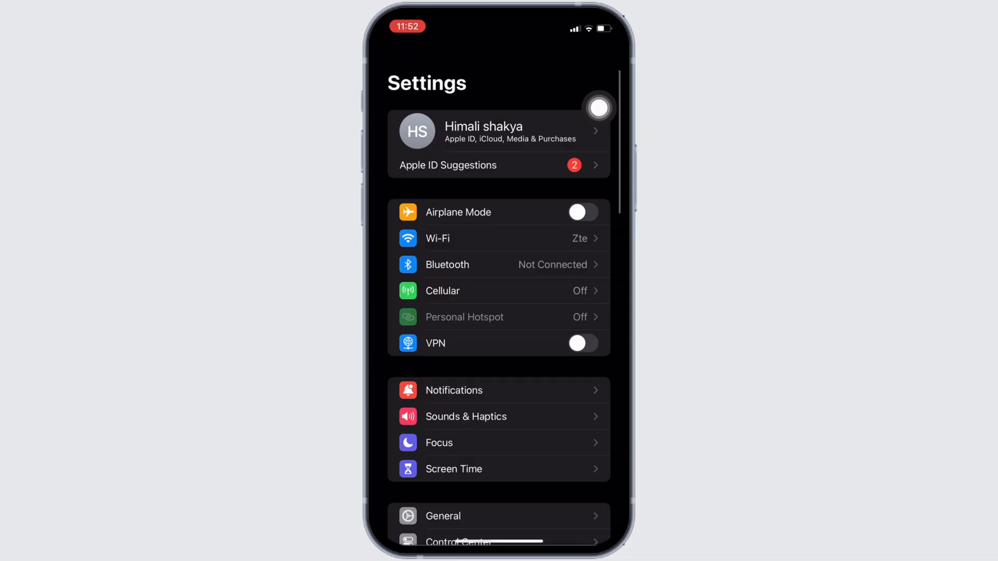
- Go to General > iPhone Storage and scroll the app list down to Fox News
{"action": "left_click", "coordinate": [442, 516]}
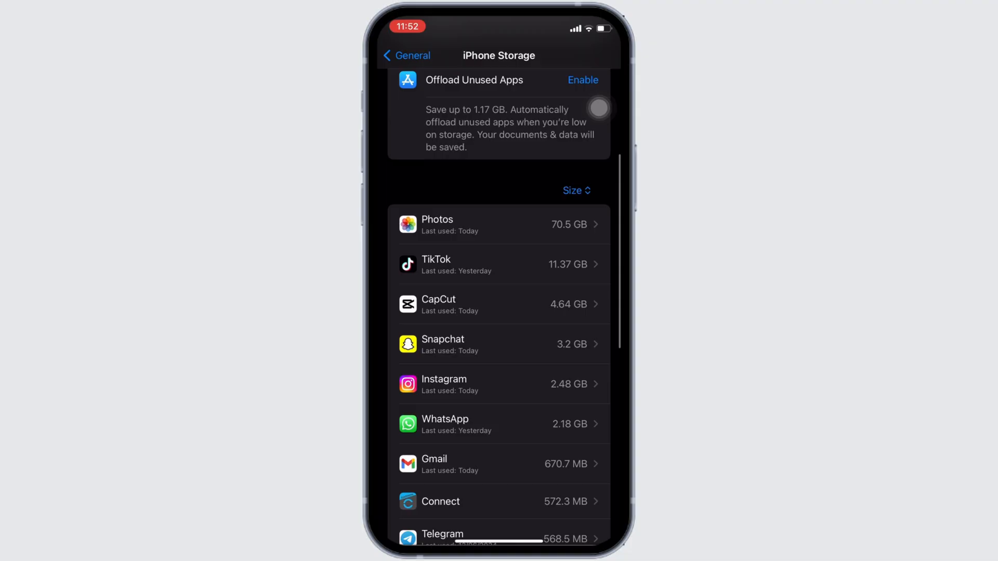
{"action": "scroll", "scroll_direction": "down", "scroll_amount": 3}
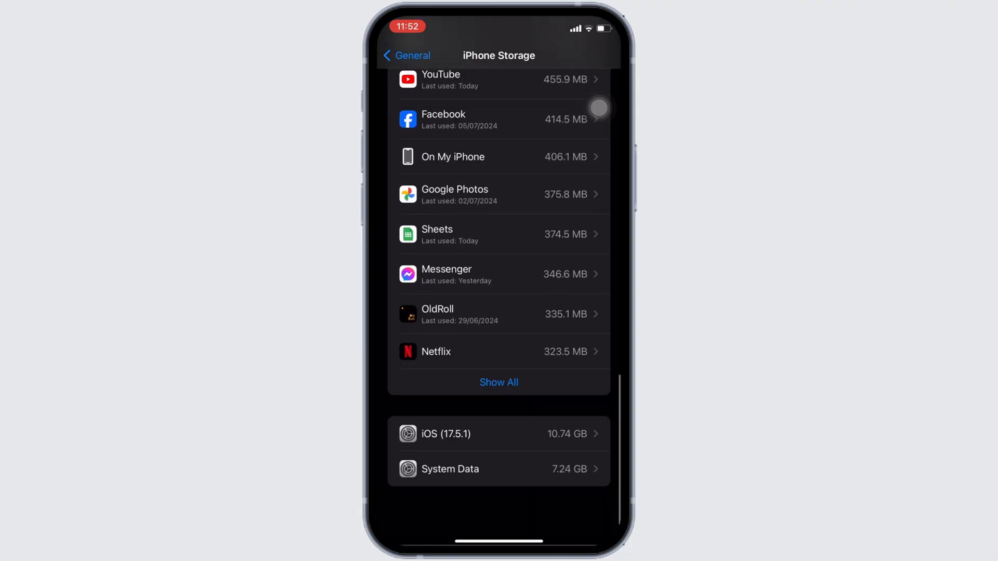
{"action": "scroll", "scroll_direction": "down", "scroll_amount": 3}
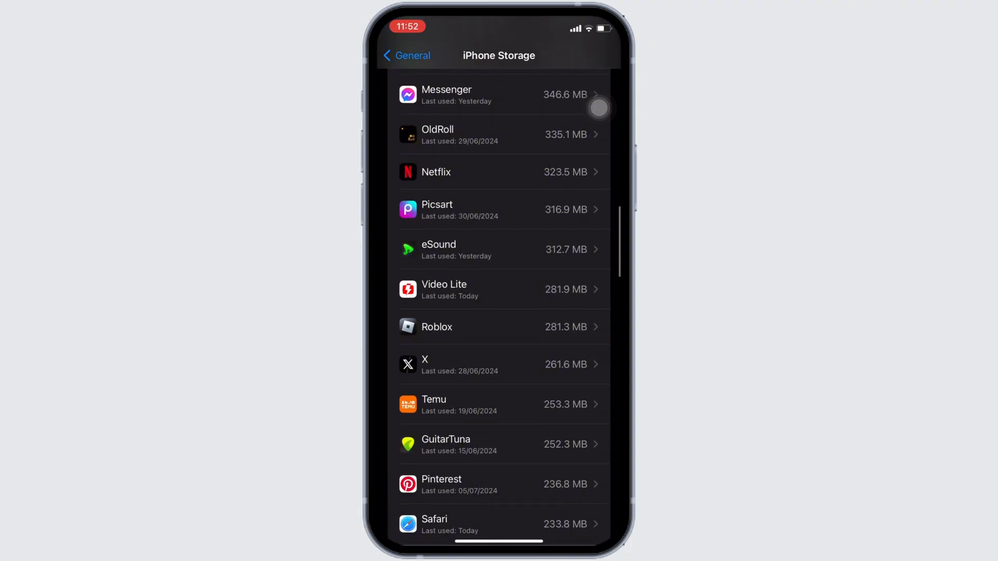
{"action": "scroll", "scroll_direction": "down", "scroll_amount": 3}
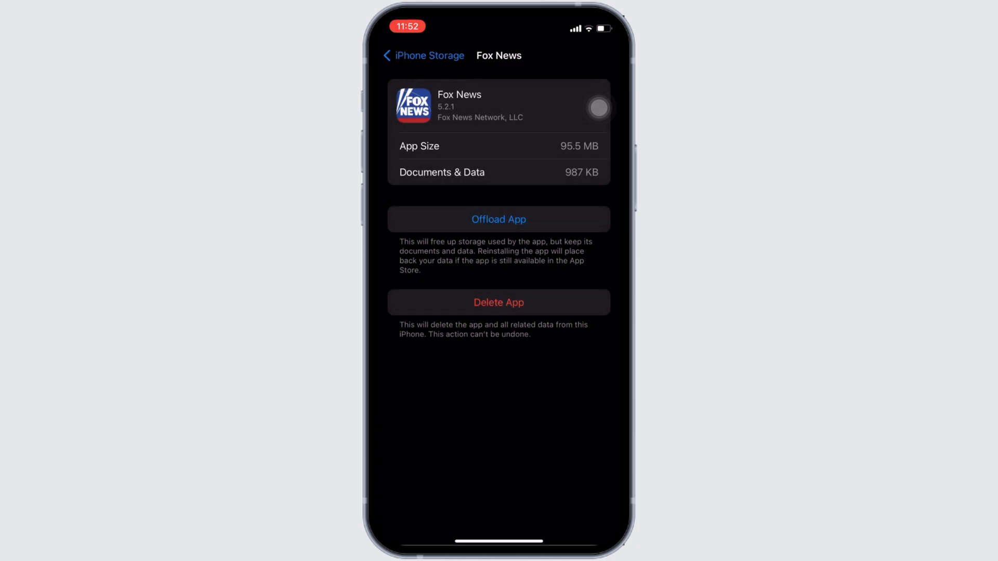
- Offload Fox News keeping its 96.5 MB of data, leaving the Reinstall App option
{"action": "left_click", "coordinate": [498, 219]}
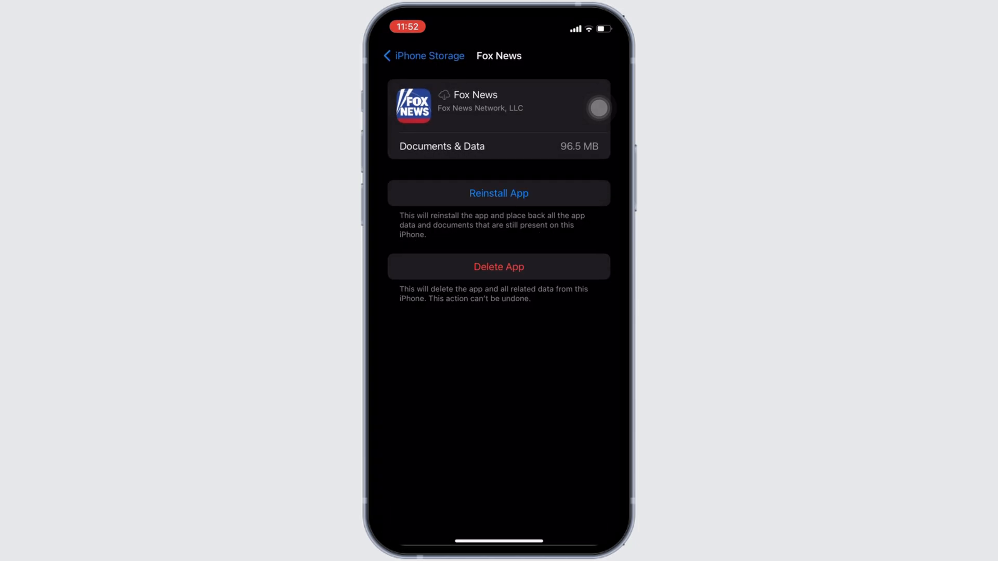